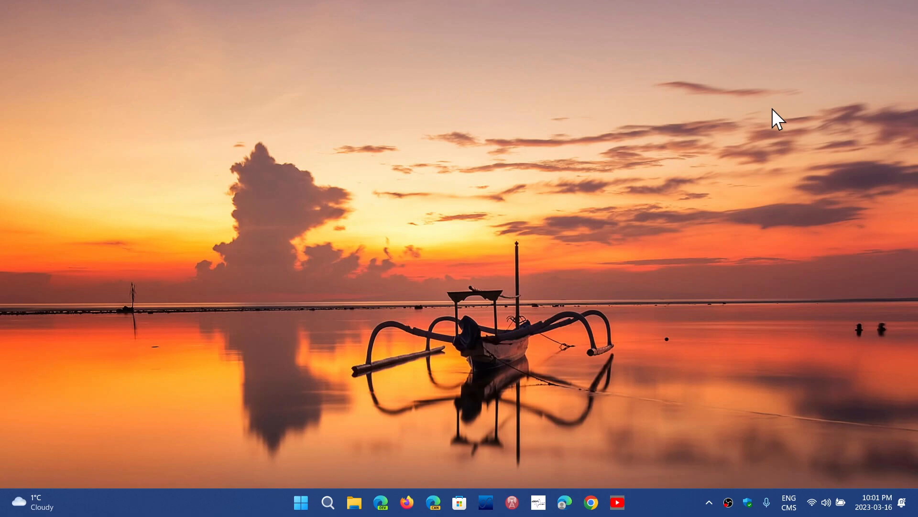
pyautogui.moveTo(354, 502)
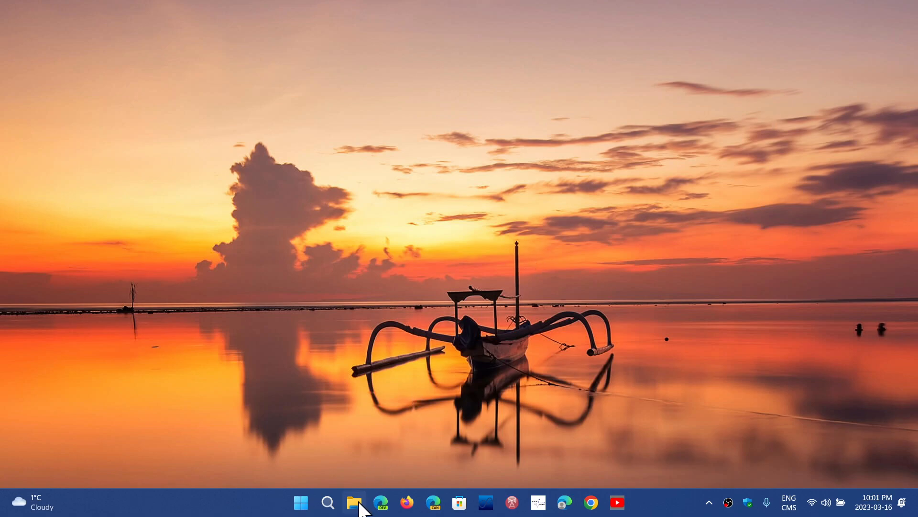
# Launch File Explorer and open the OS (C:) drive from This PC.
pyautogui.click(354, 502)
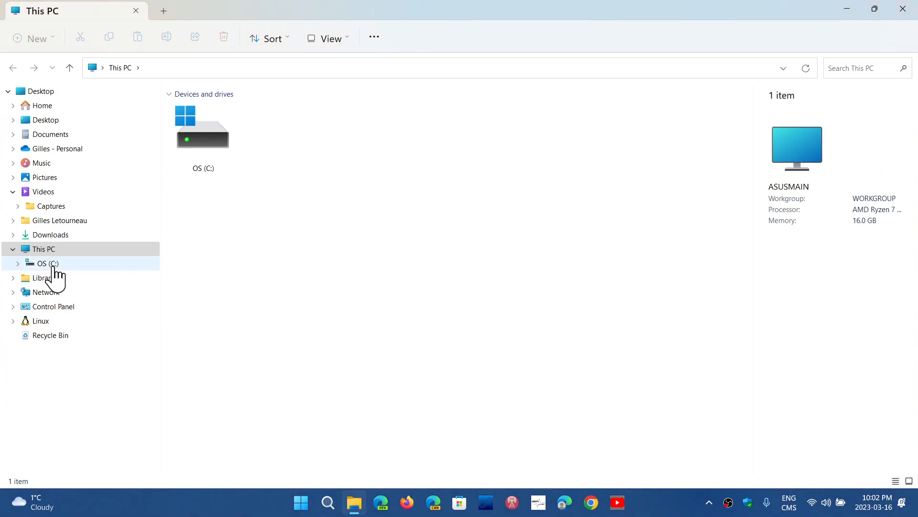
pyautogui.doubleClick(48, 263)
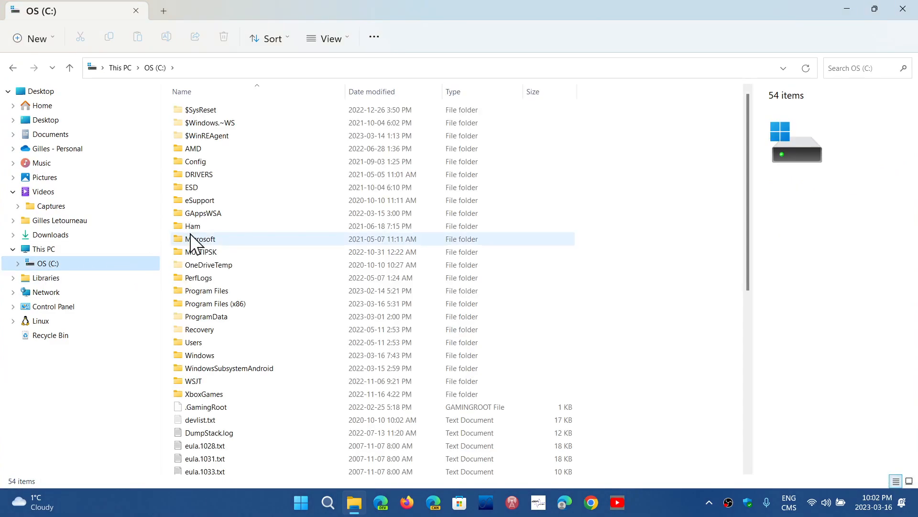
pyautogui.moveTo(202, 239)
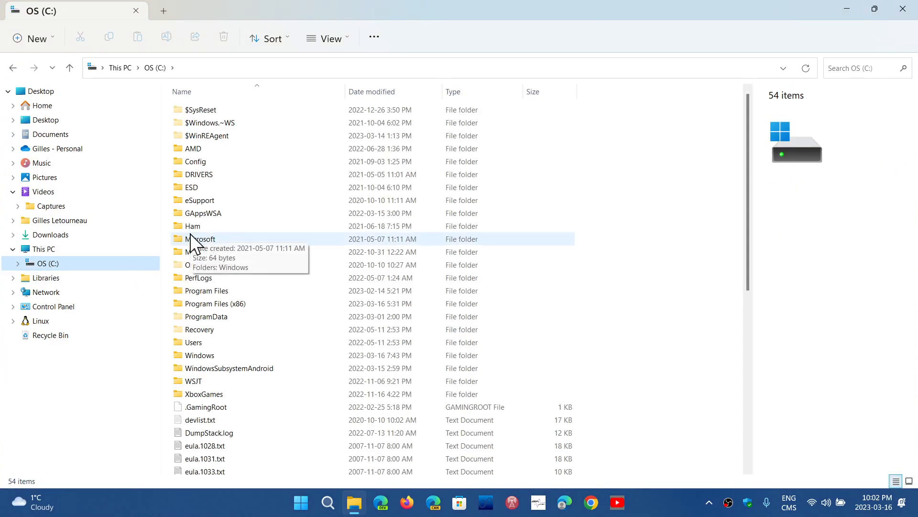
pyautogui.moveTo(267, 217)
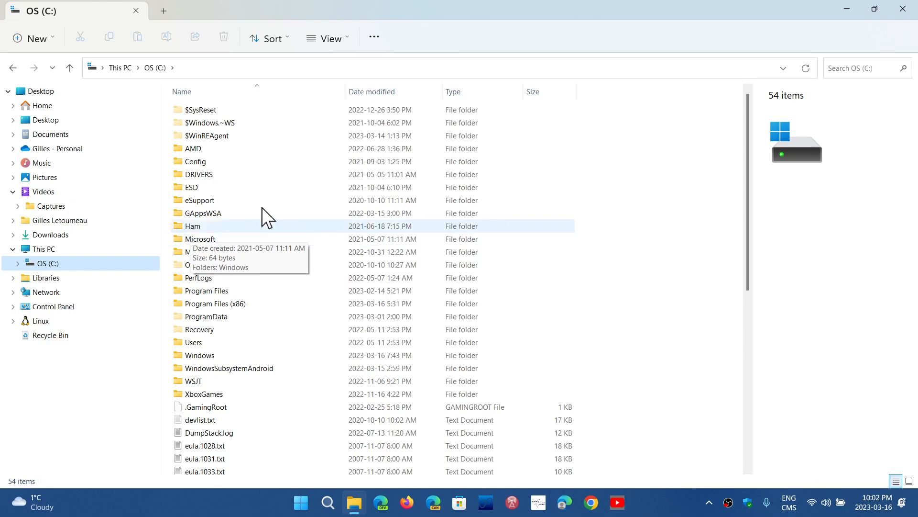
pyautogui.moveTo(660, 30)
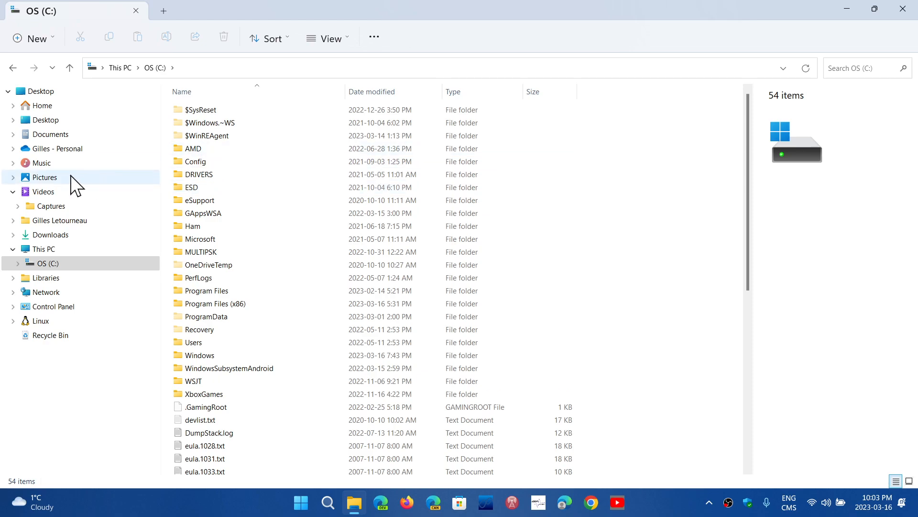
pyautogui.moveTo(80, 186)
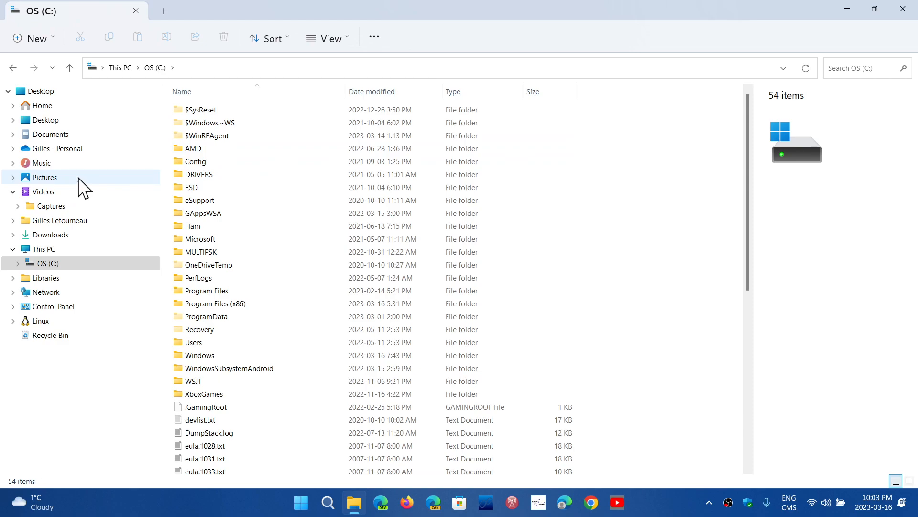
pyautogui.moveTo(51, 134)
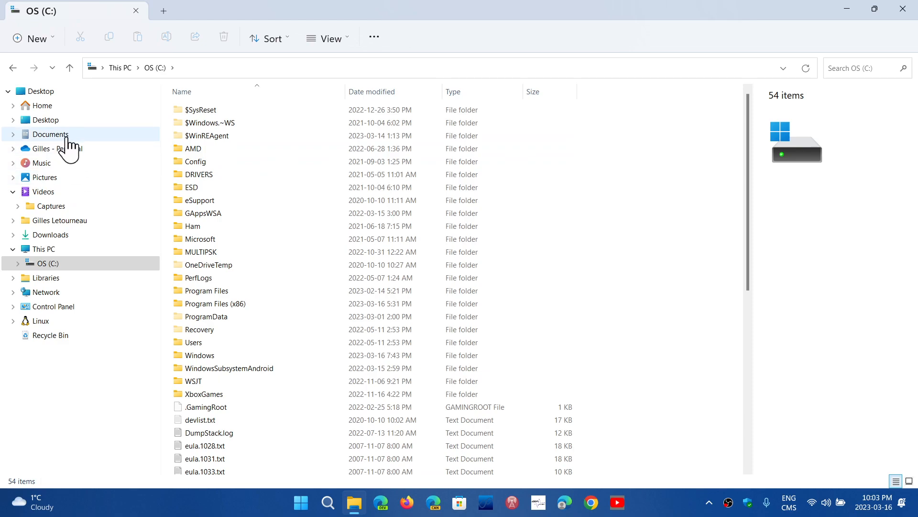
# In Documents, show Properties for D64 Part 1 (8.33 MB, 50 files).
pyautogui.click(58, 148)
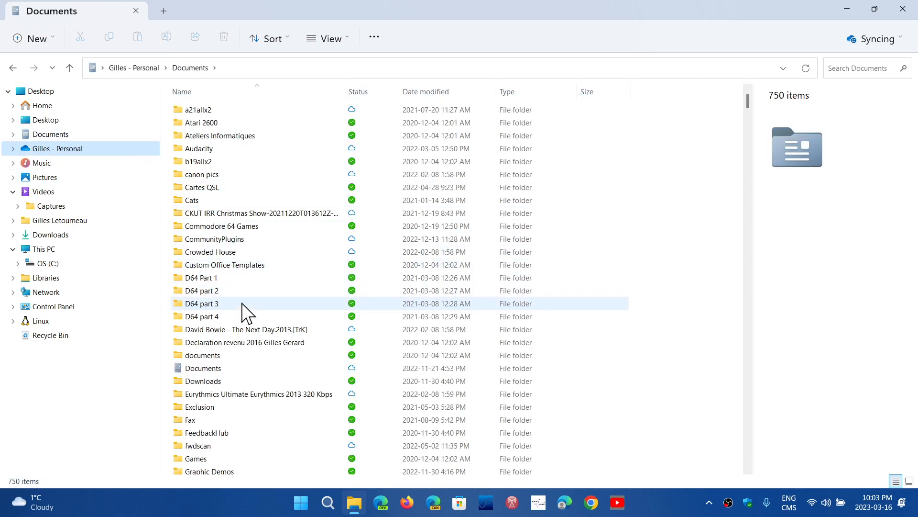
pyautogui.click(201, 278)
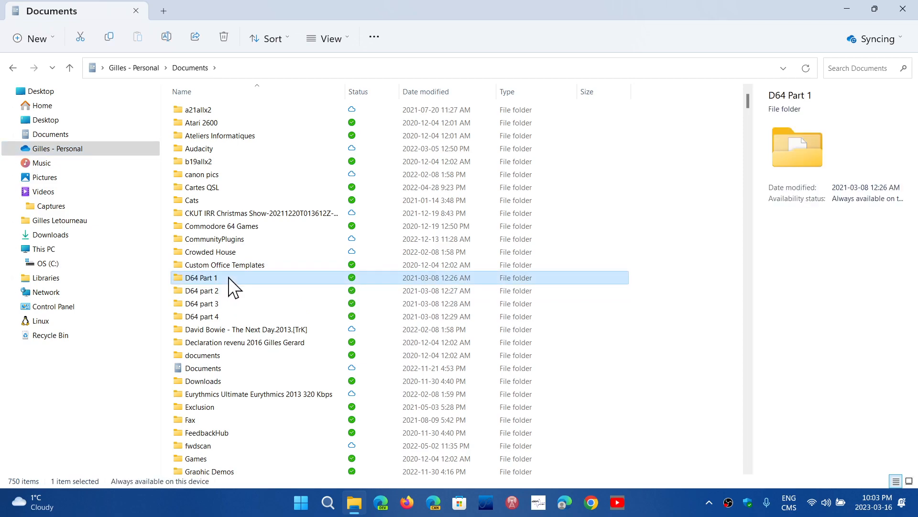
pyautogui.rightClick(200, 277)
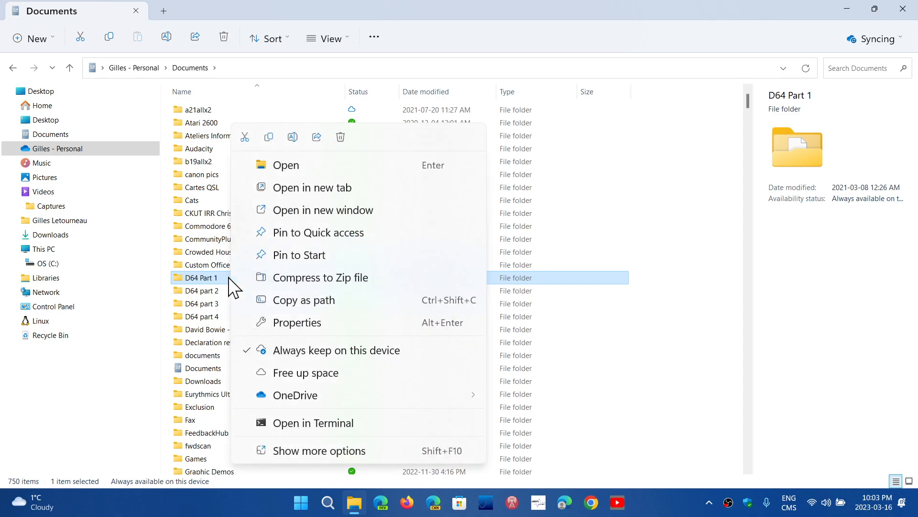
pyautogui.click(297, 322)
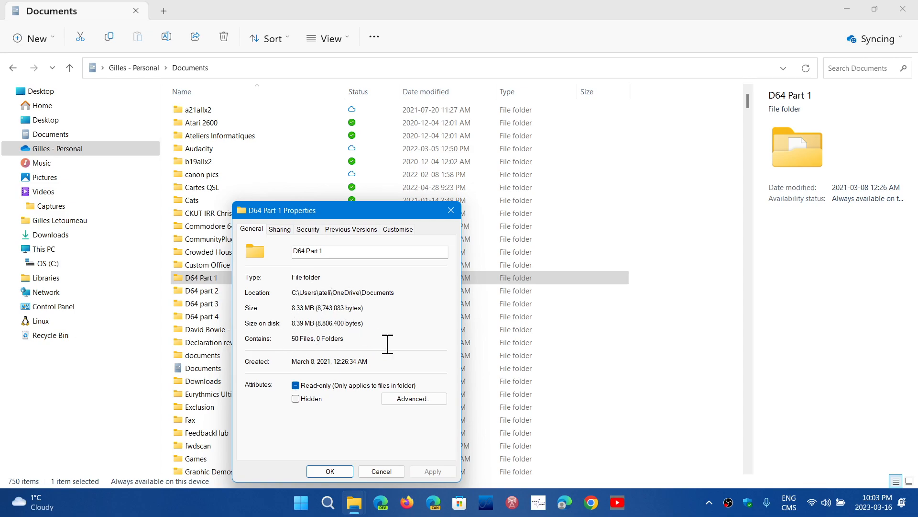
pyautogui.moveTo(418, 326)
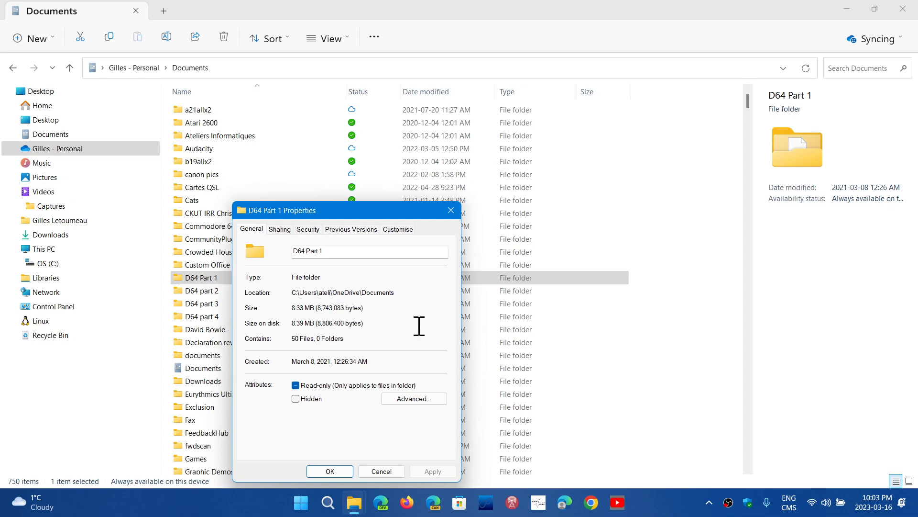
pyautogui.moveTo(430, 301)
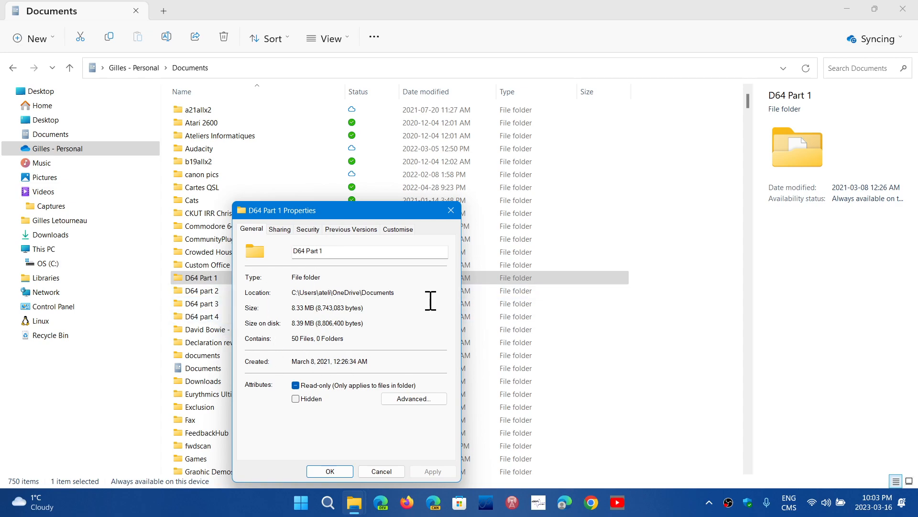
pyautogui.moveTo(442, 310)
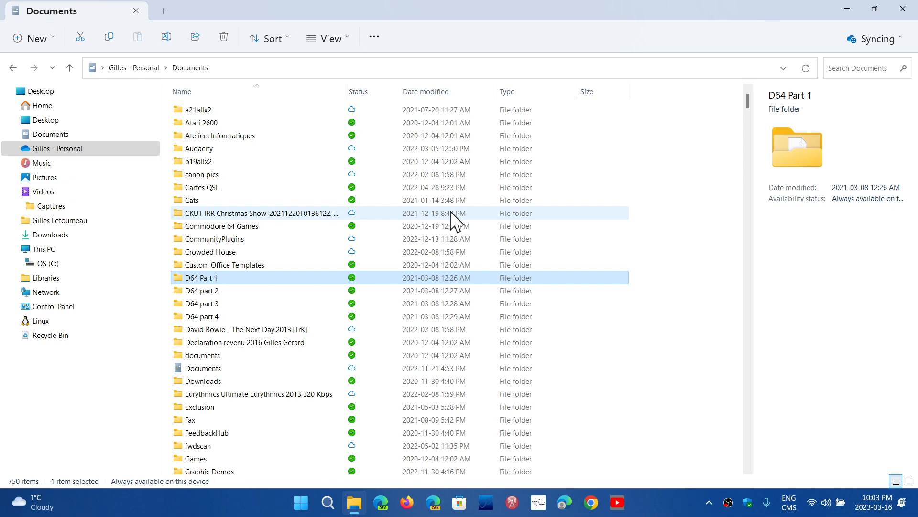
# View Cartes QSL Properties (126 MB, 256 files, 23 folders), then close the dialog.
pyautogui.click(201, 187)
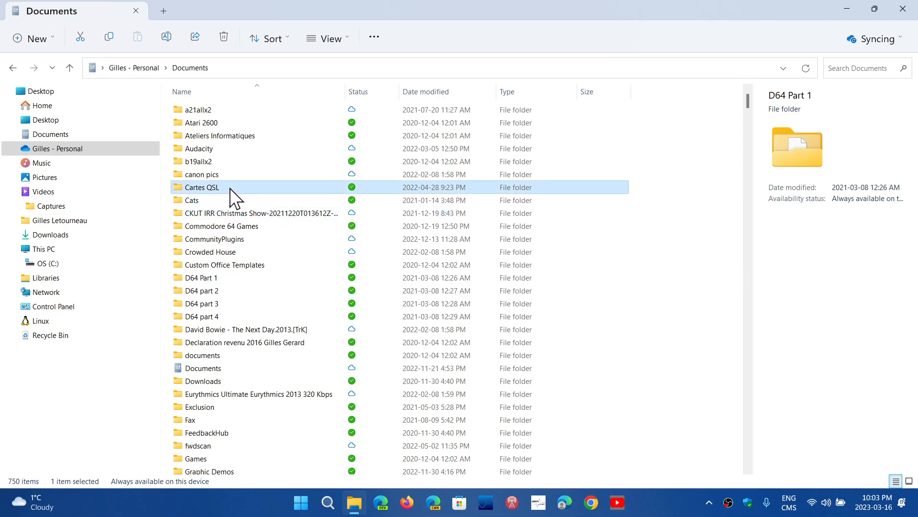
pyautogui.rightClick(202, 187)
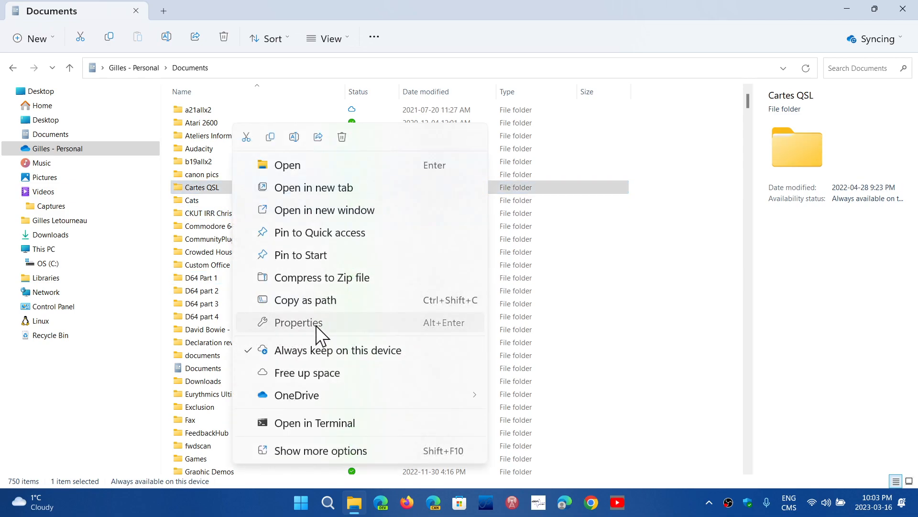
pyautogui.click(298, 322)
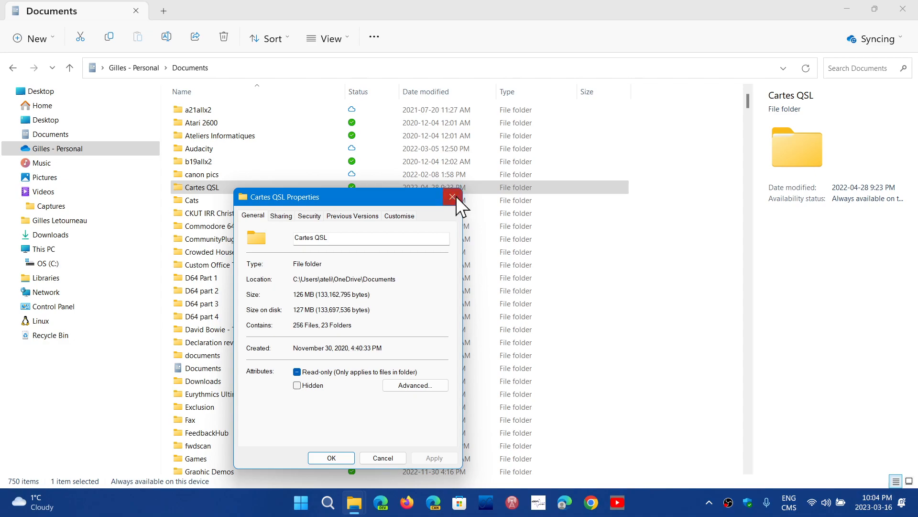
pyautogui.click(451, 196)
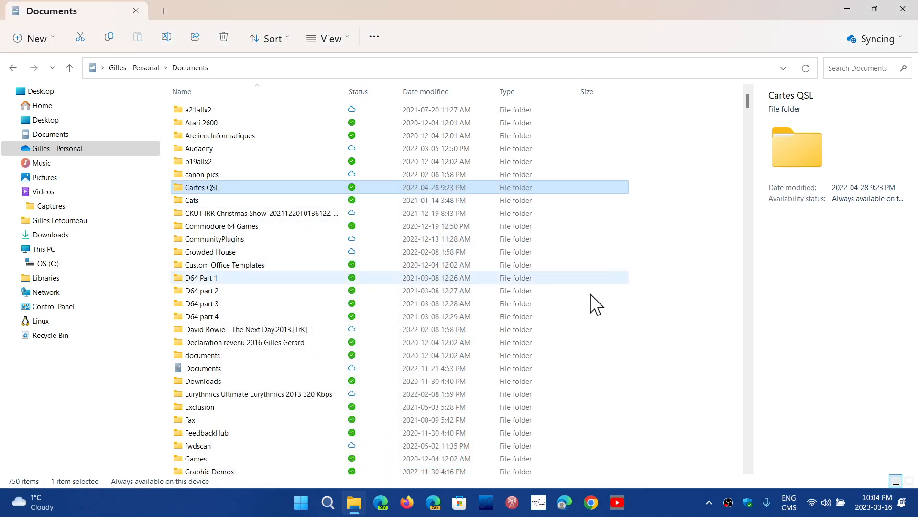
pyautogui.moveTo(641, 353)
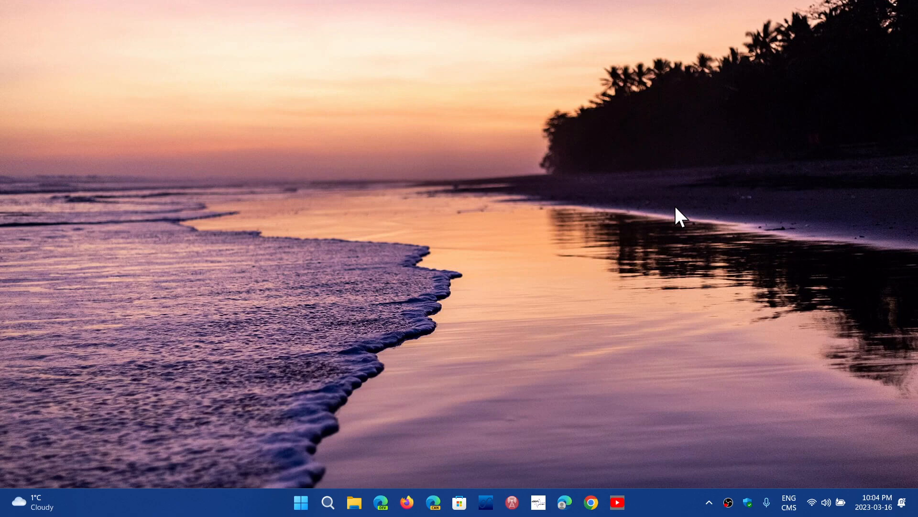
pyautogui.moveTo(609, 342)
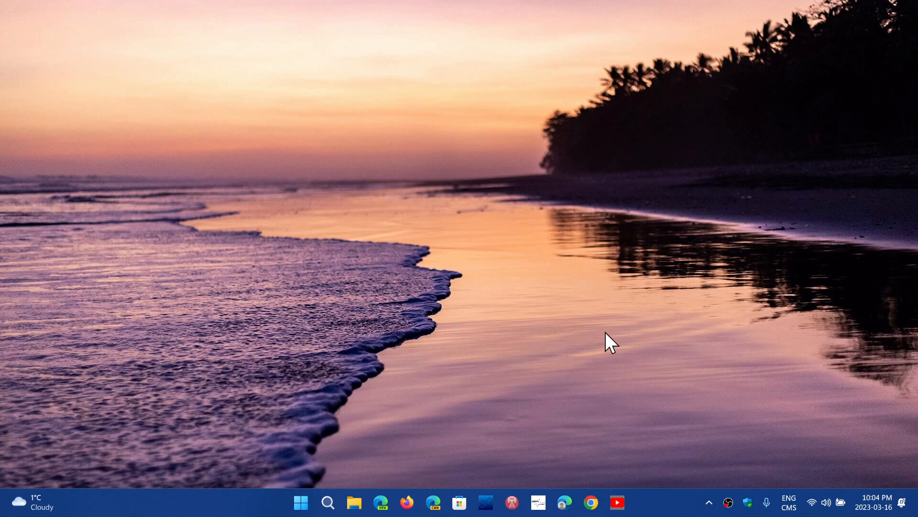